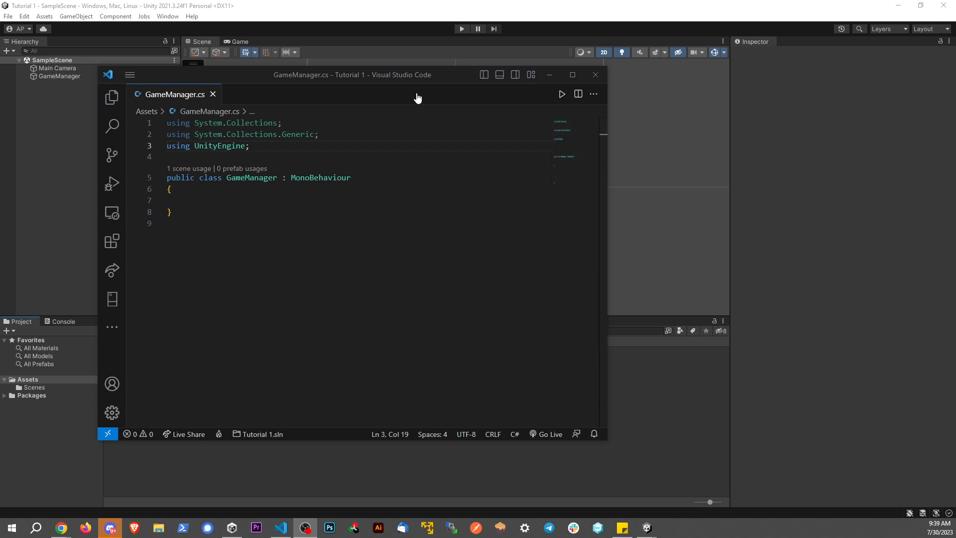
pyautogui.moveTo(432, 98)
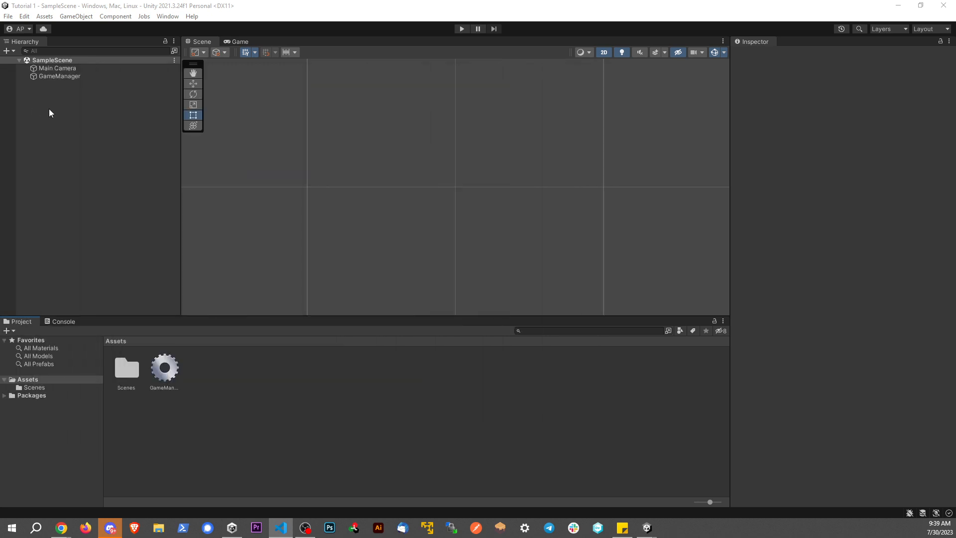
pyautogui.click(58, 76)
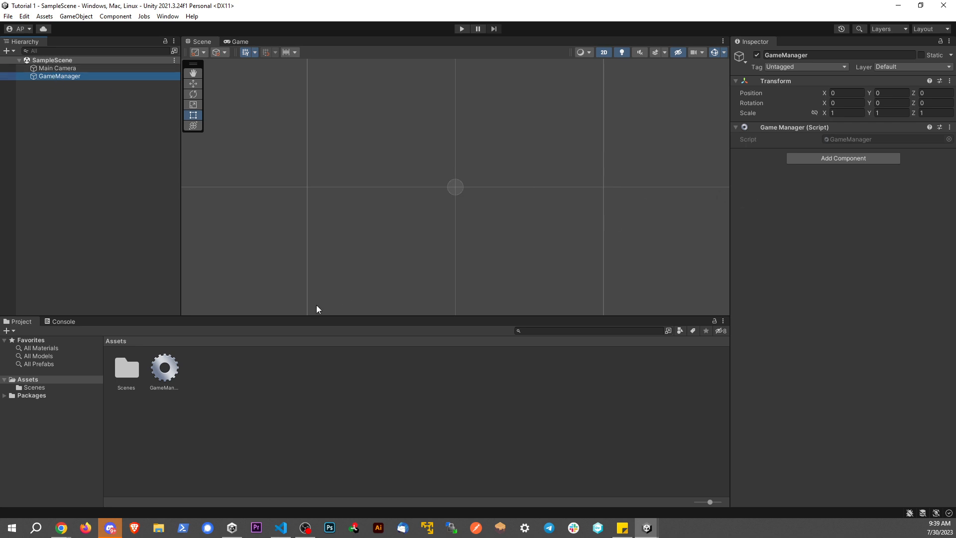
pyautogui.doubleClick(163, 368)
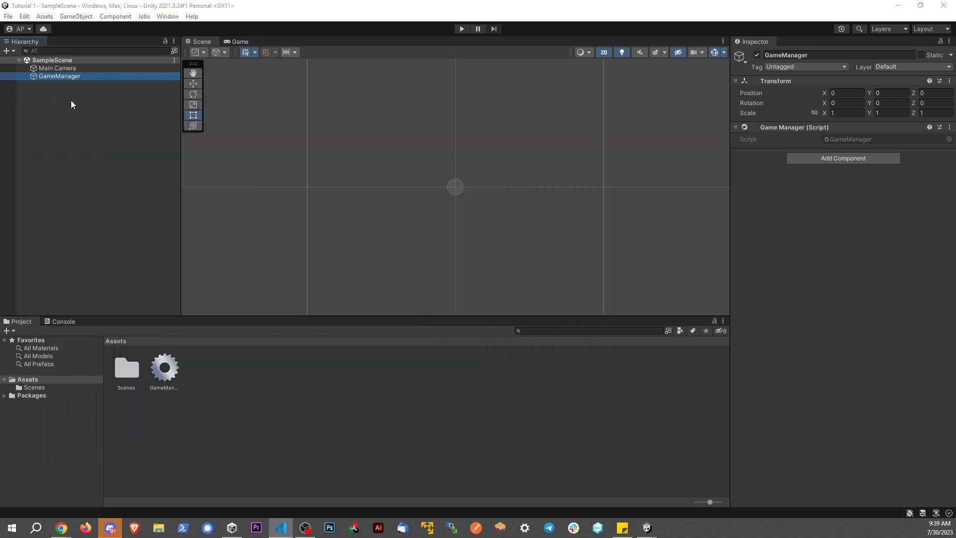
pyautogui.click(58, 113)
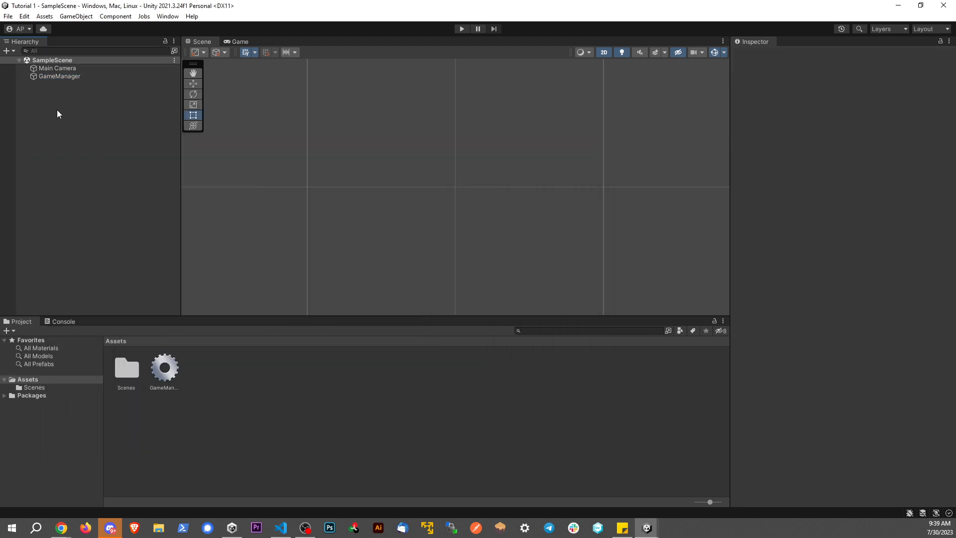
# Create a UI Text - TextMeshPro object (new Canvas and EventSystem) and import TMP Essentials
pyautogui.rightClick(59, 113)
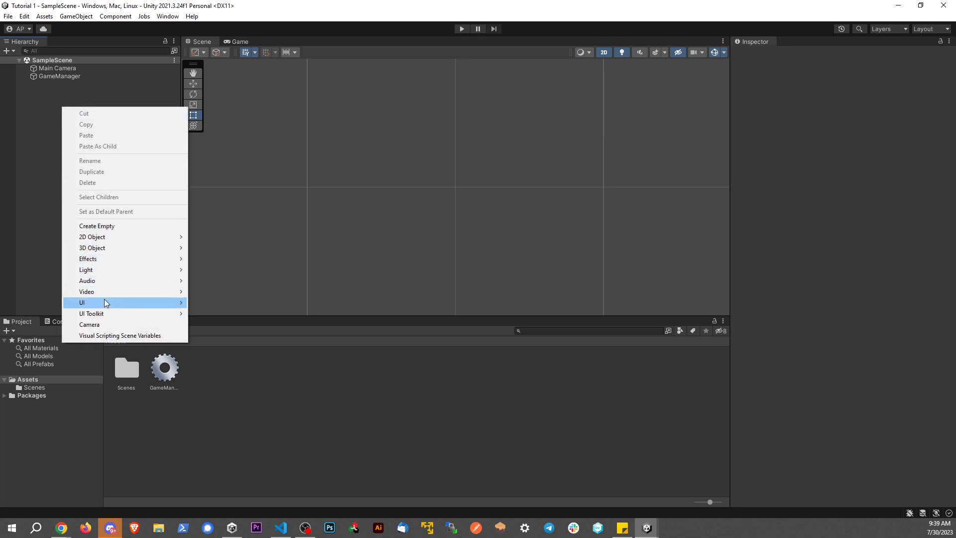
pyautogui.moveTo(80, 302)
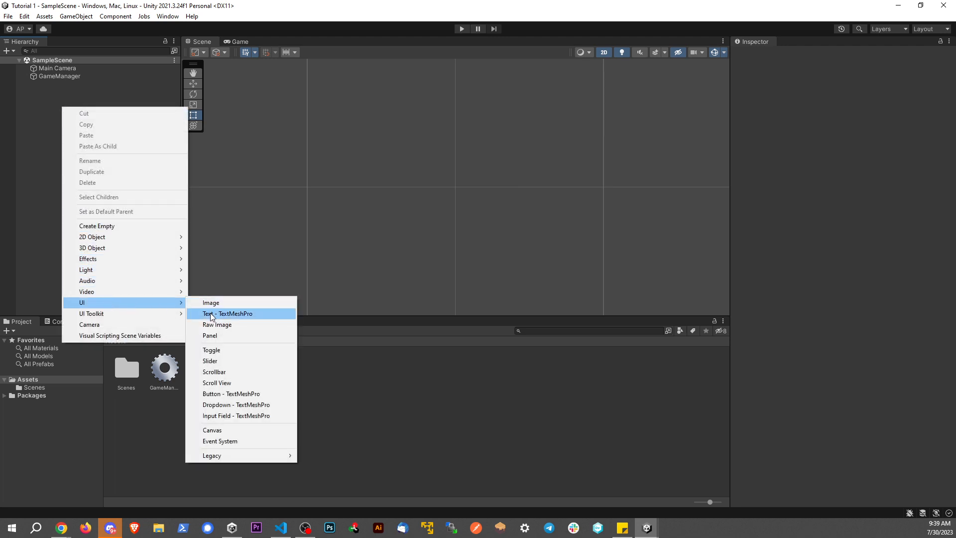
pyautogui.click(227, 313)
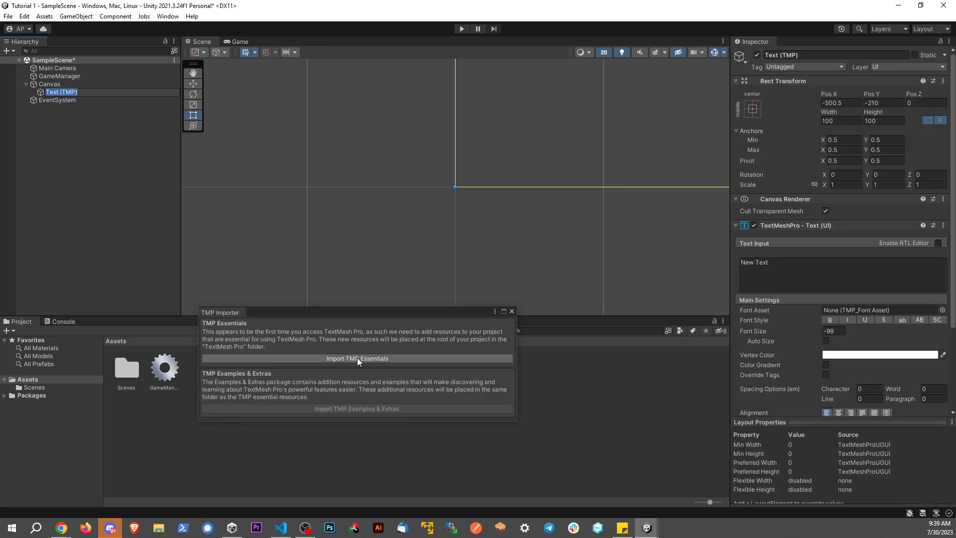
pyautogui.click(356, 357)
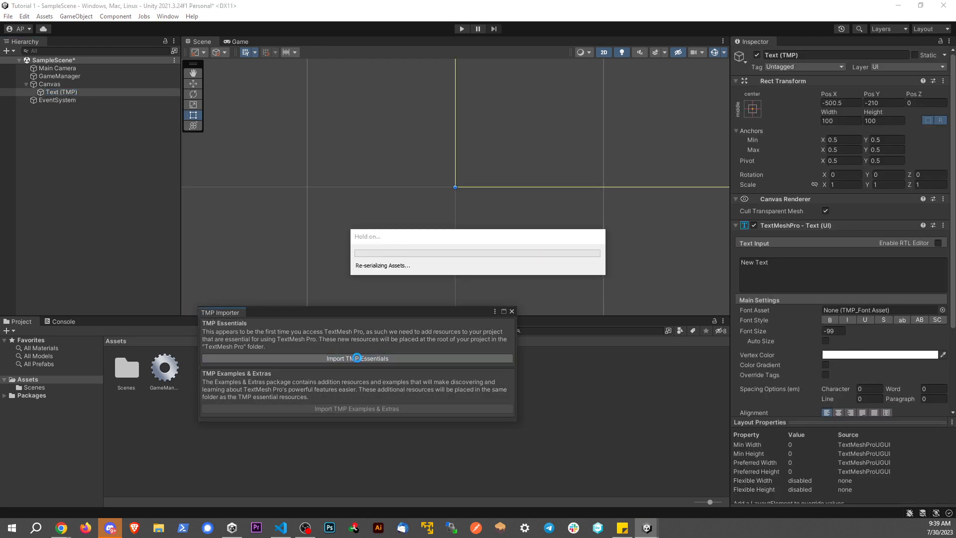
pyautogui.click(357, 357)
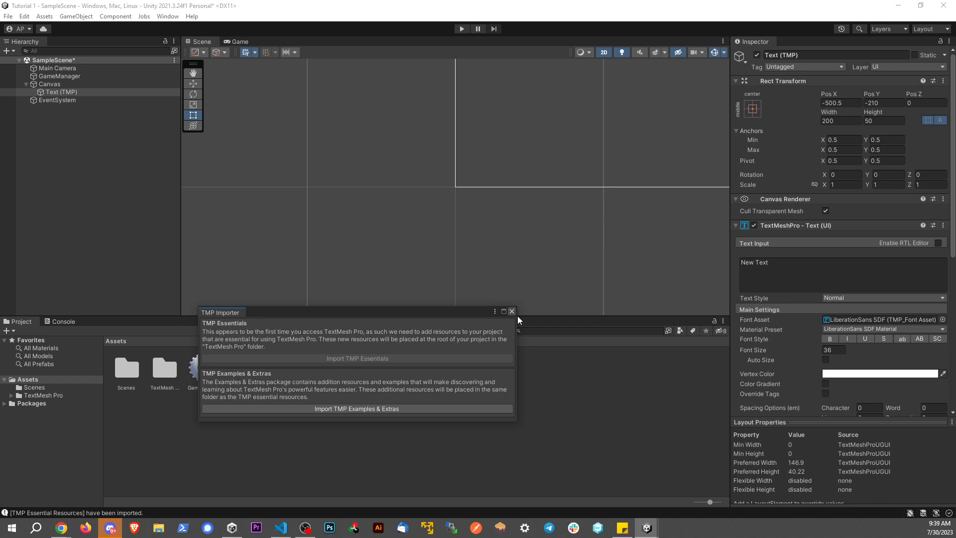
pyautogui.moveTo(515, 320)
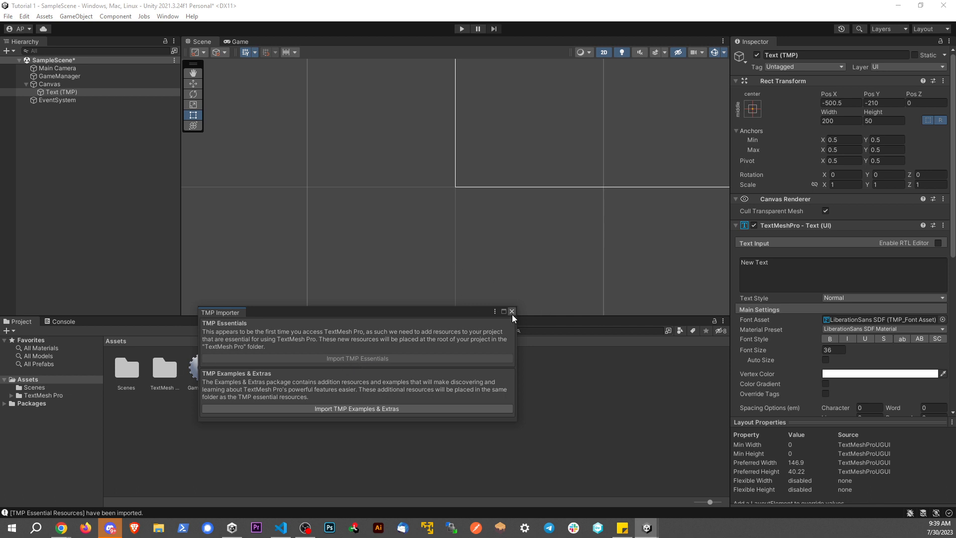
pyautogui.click(512, 311)
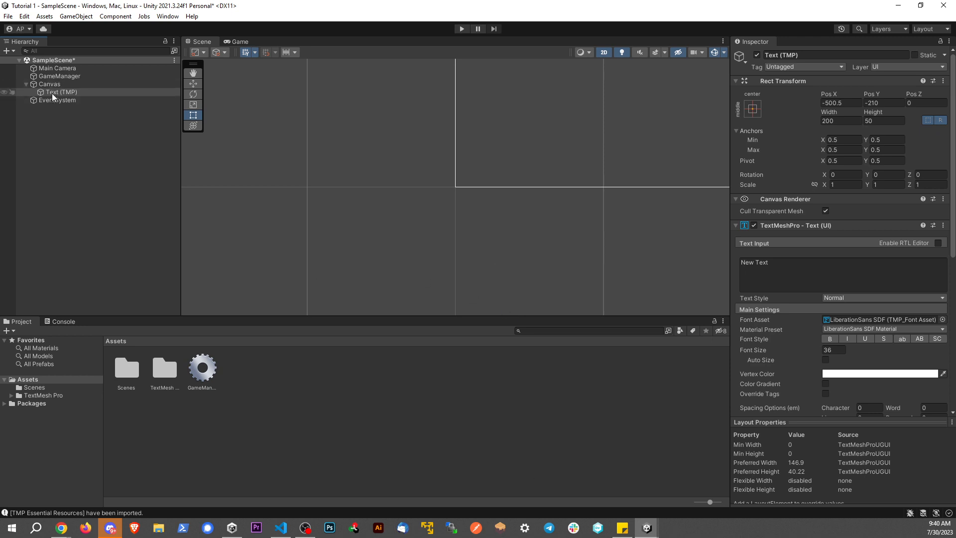
# Frame the Text (TMP) object in the Scene view and preview it in the Game view
pyautogui.click(61, 91)
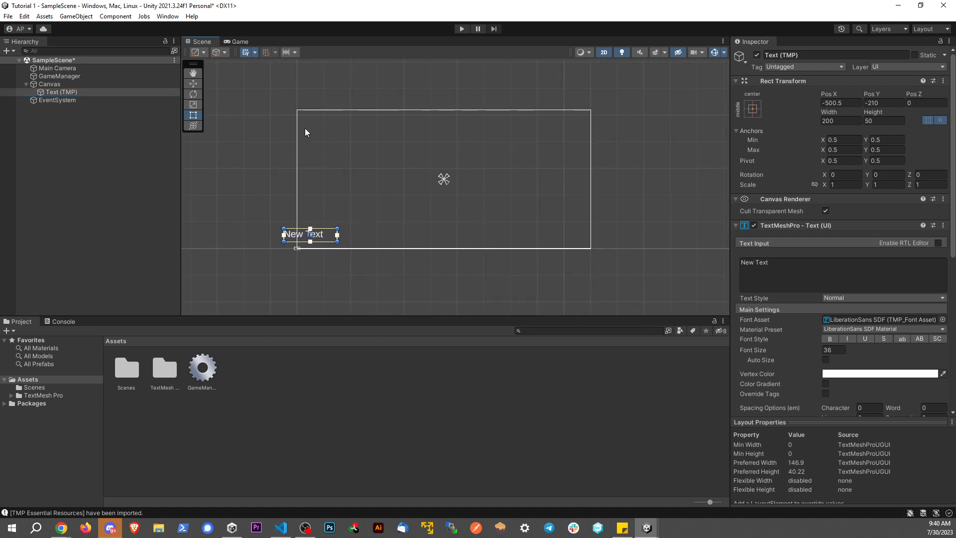
pyautogui.moveTo(595, 280)
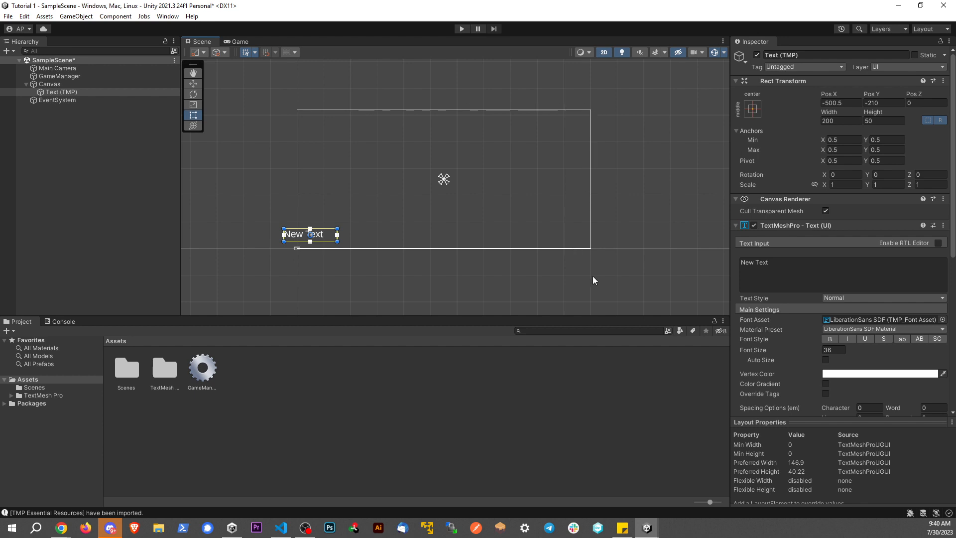
pyautogui.click(240, 41)
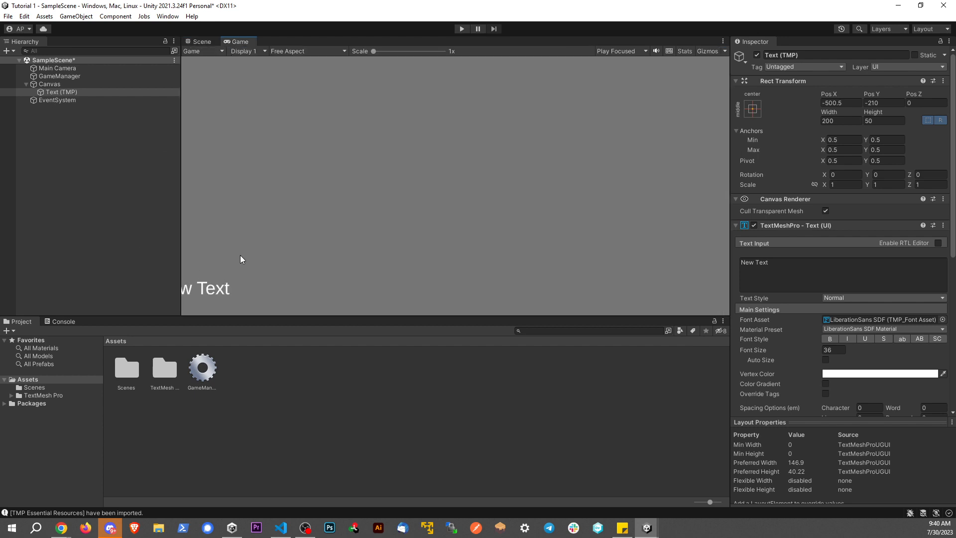
# Set the Main Camera background colour to solid black (000000) and check the game preview
pyautogui.click(57, 67)
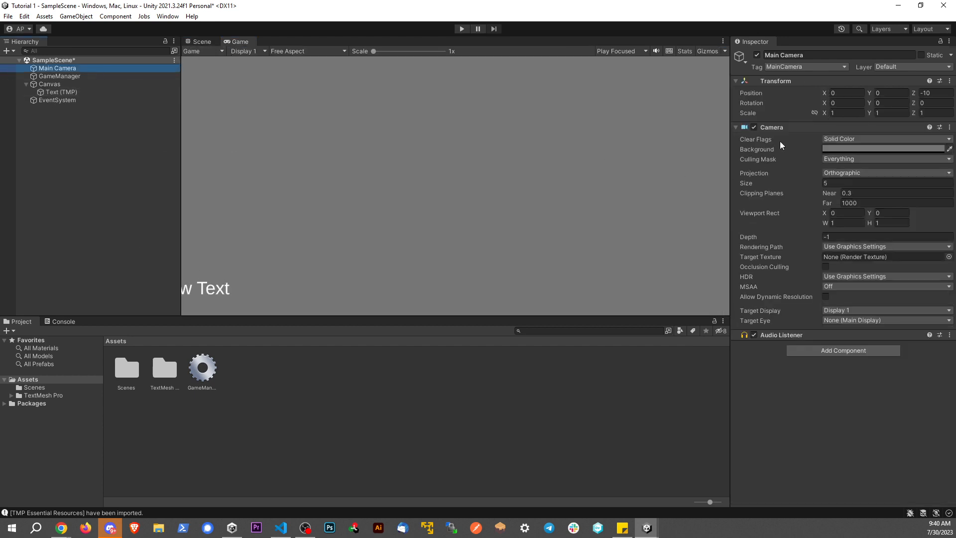
pyautogui.click(884, 149)
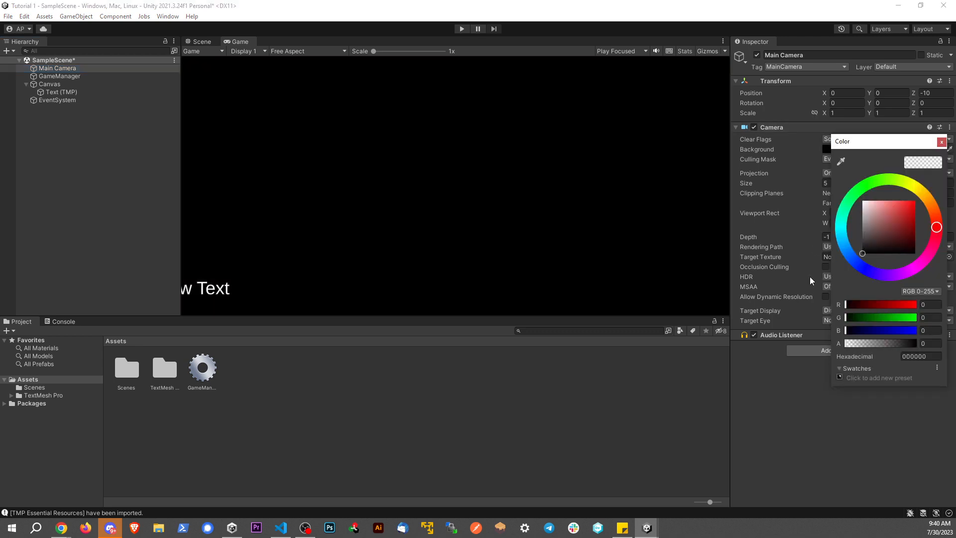
pyautogui.click(941, 141)
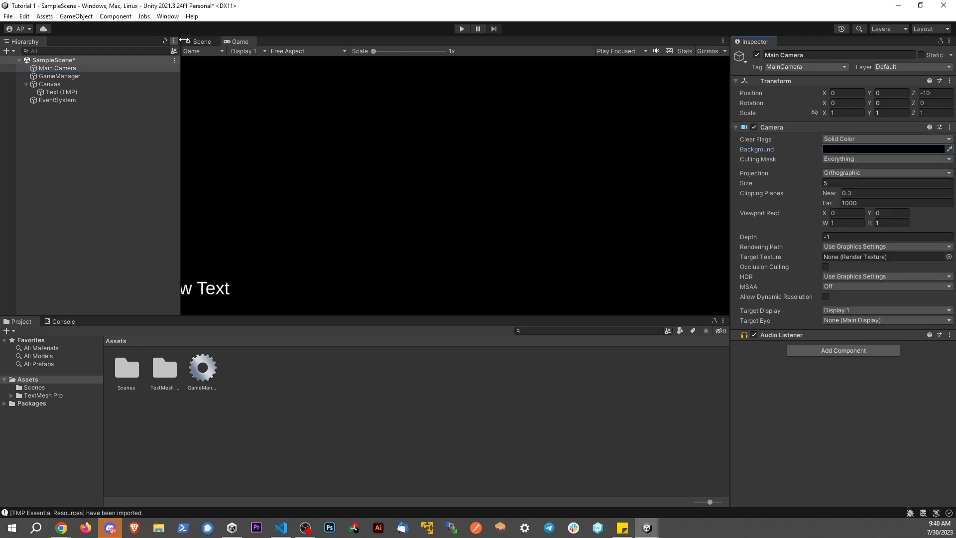
pyautogui.click(201, 41)
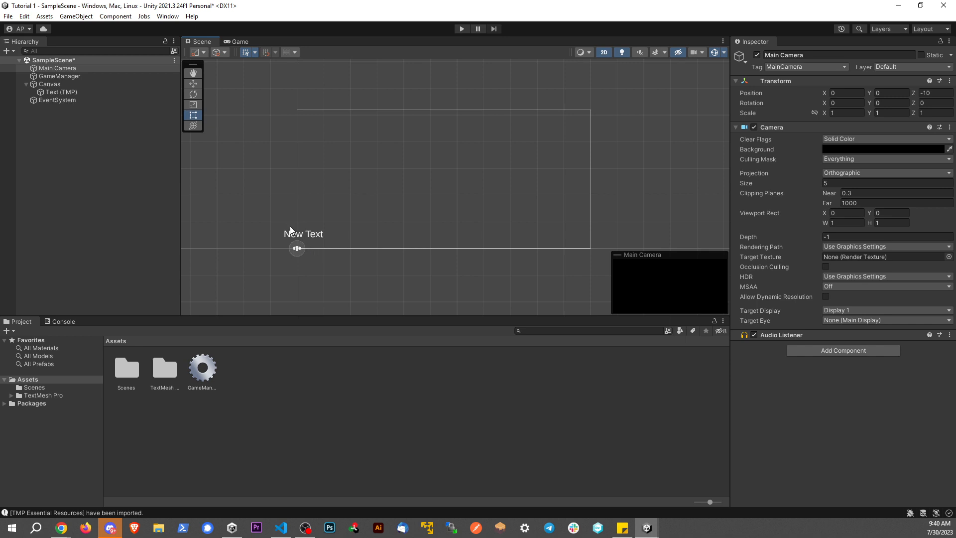
pyautogui.click(239, 42)
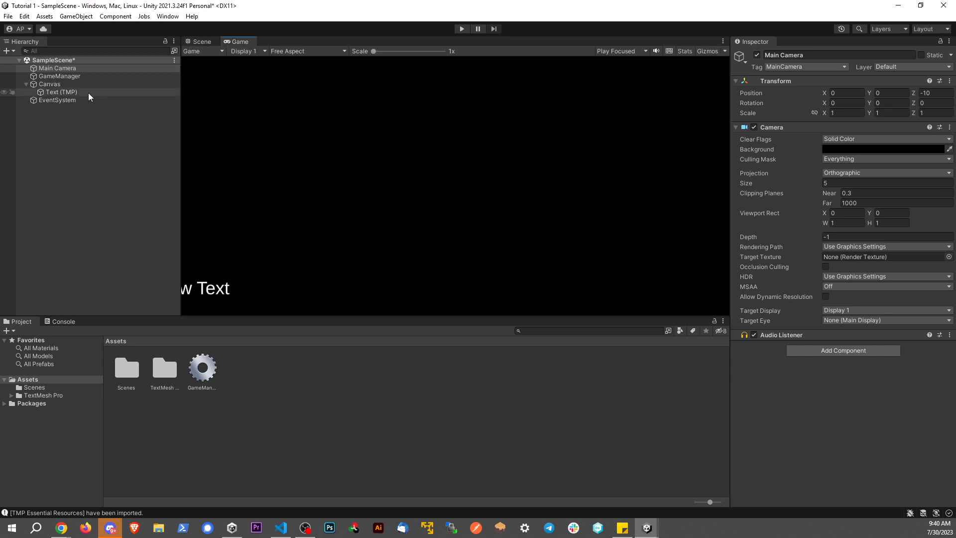
# Widen and centre the Text (TMP) rect across the canvas in the Scene view
pyautogui.click(61, 92)
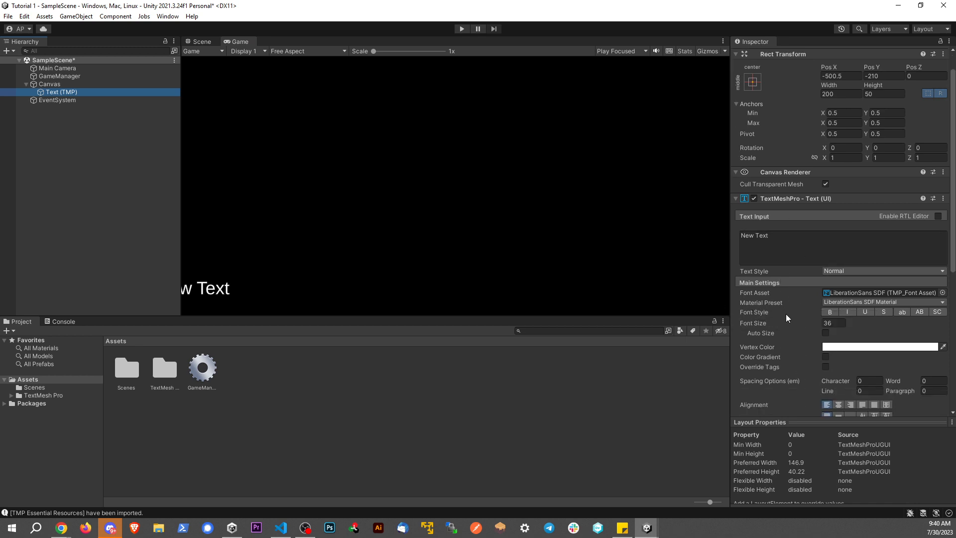
pyautogui.moveTo(213, 68)
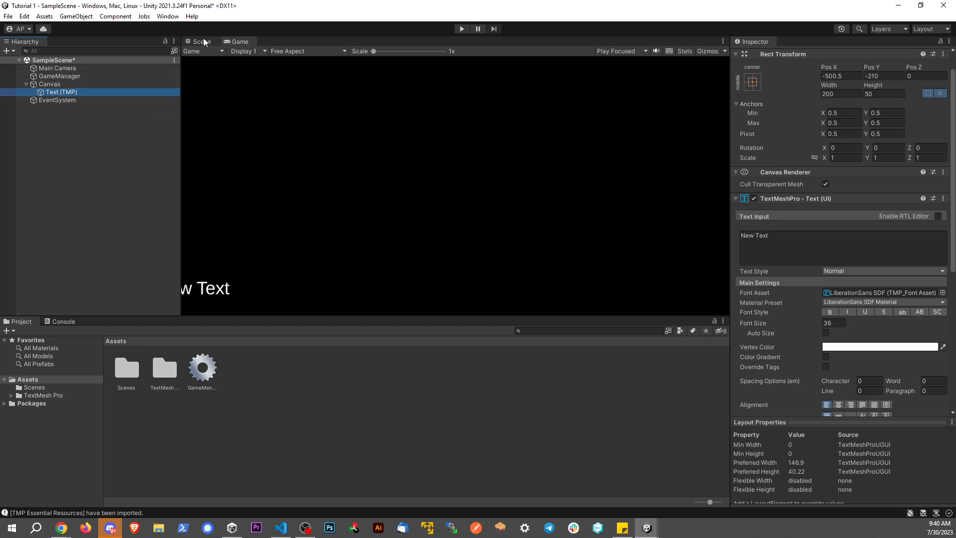
pyautogui.click(200, 42)
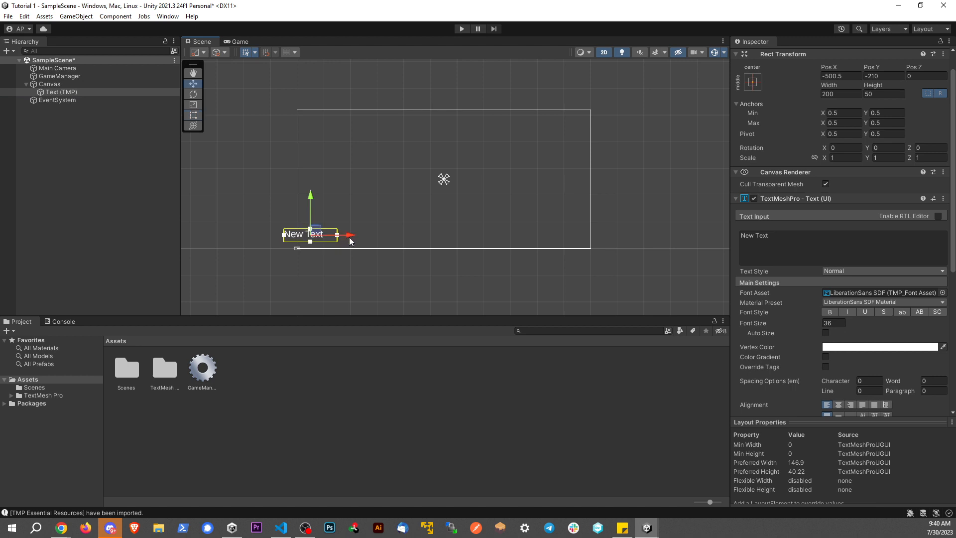
pyautogui.moveTo(336, 235); pyautogui.dragTo(444, 164)
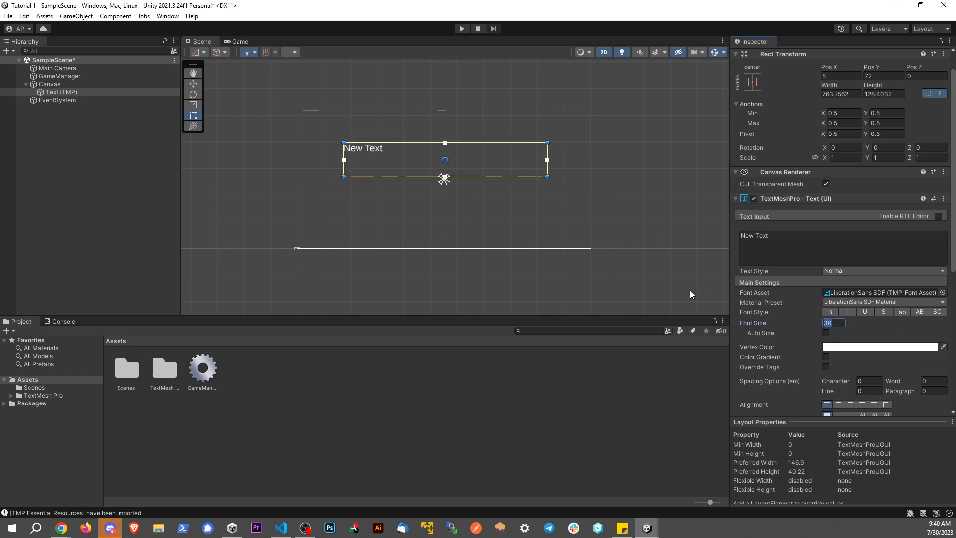
# Make the label bold at font size 60, centred, reading 'Subscribe!!'
pyautogui.click(830, 312)
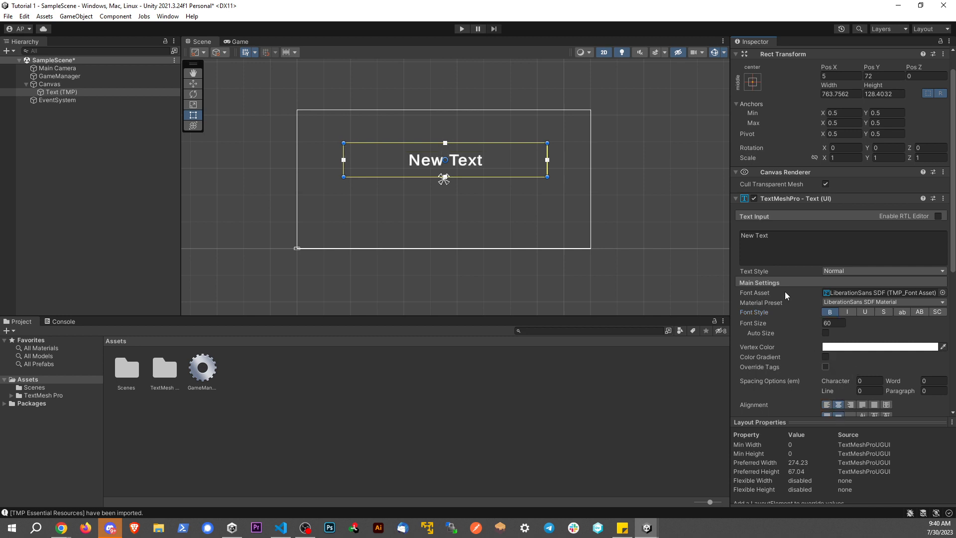
pyautogui.write('Subscribe!!')
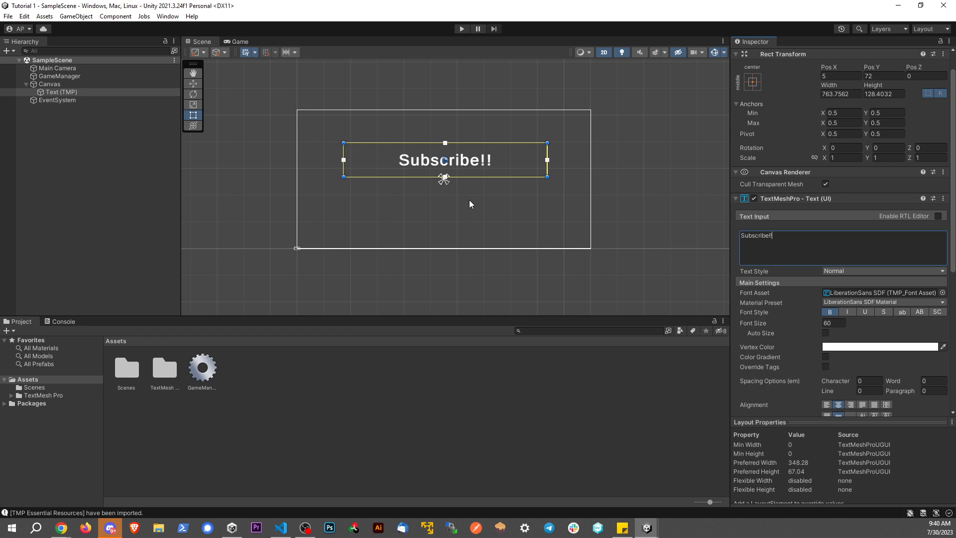
pyautogui.click(351, 194)
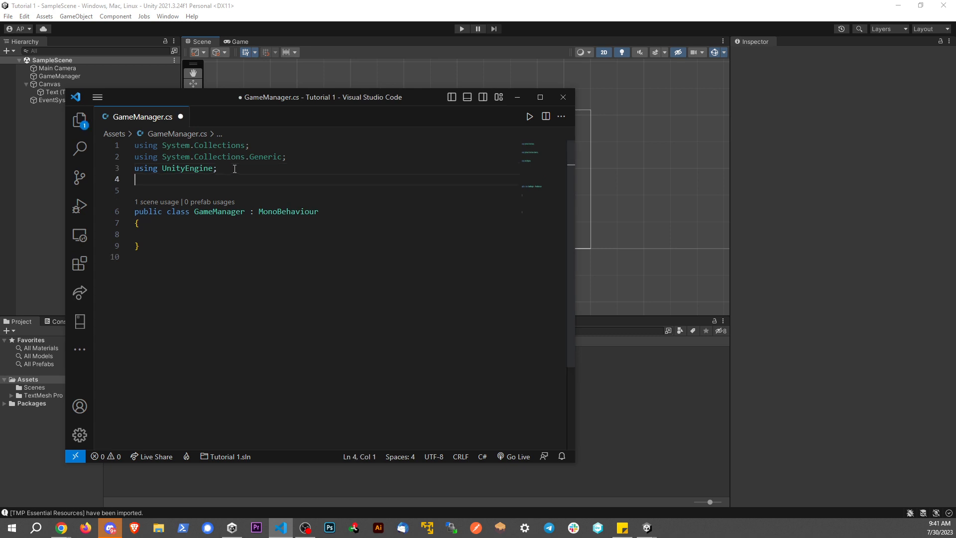
# Add 'using UnityEngine.UI;' to GameManager.cs and begin a public field declaration
pyautogui.write('using')
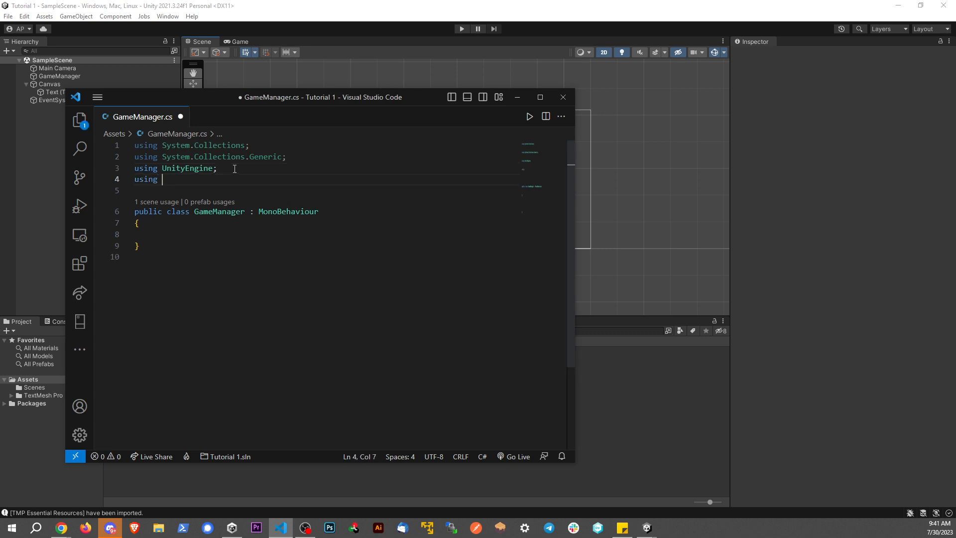
pyautogui.write('UnityENgin')
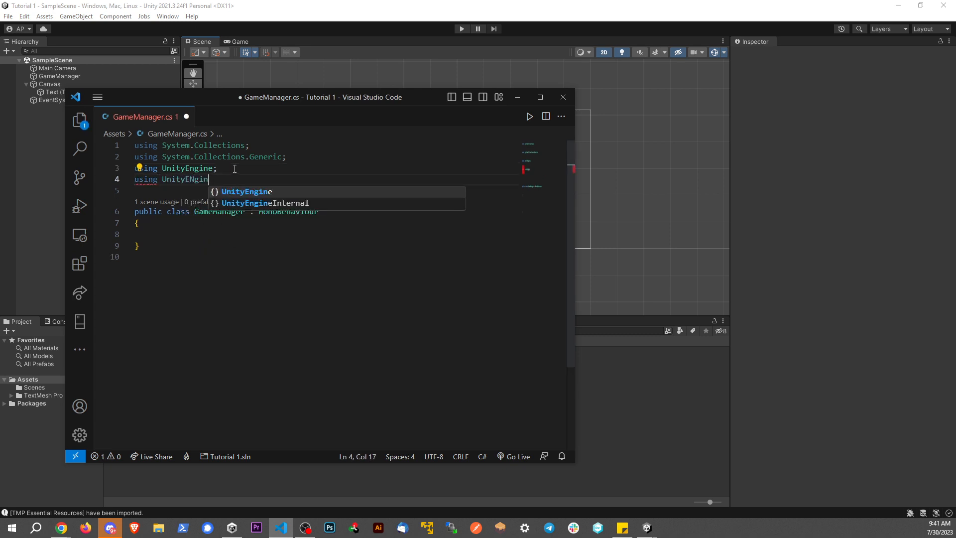
pyautogui.write('.U')
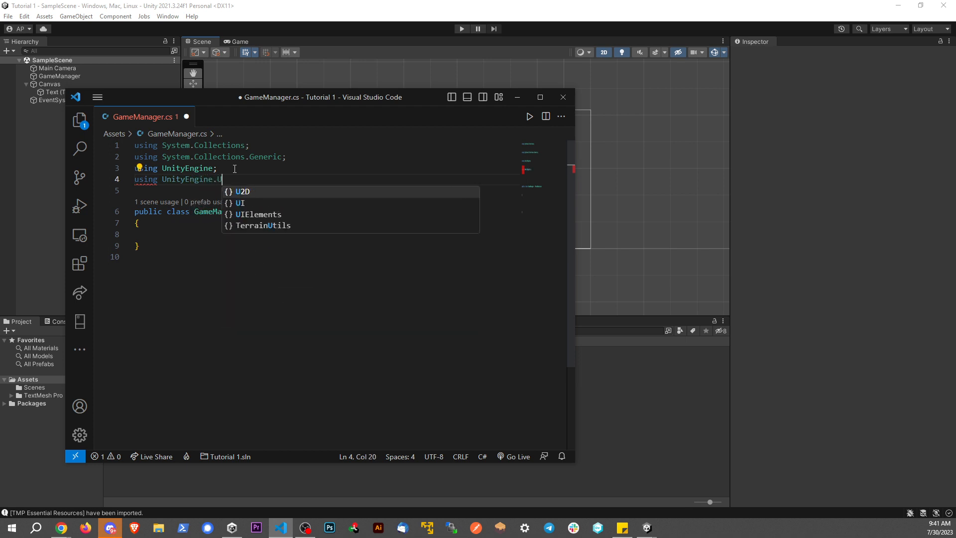
pyautogui.write('I;')
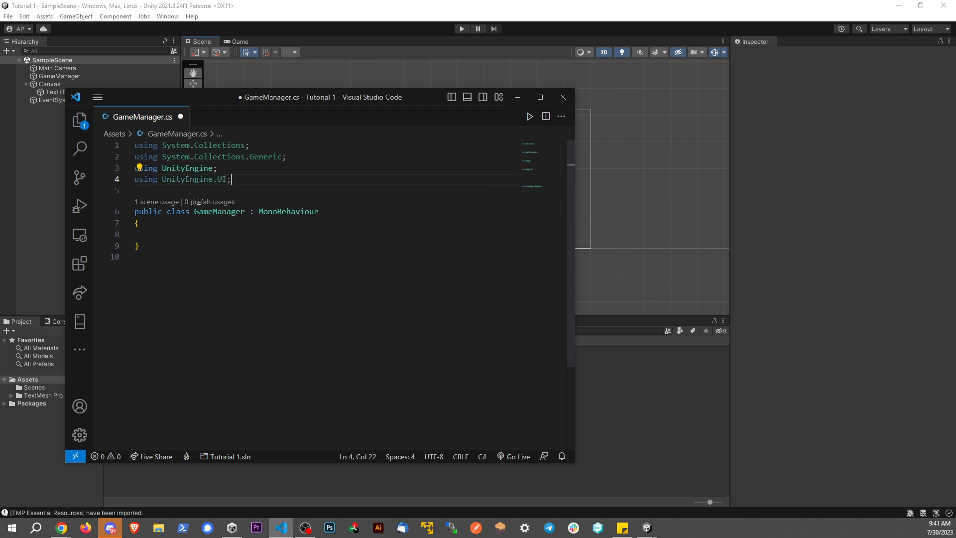
pyautogui.write('Publi')
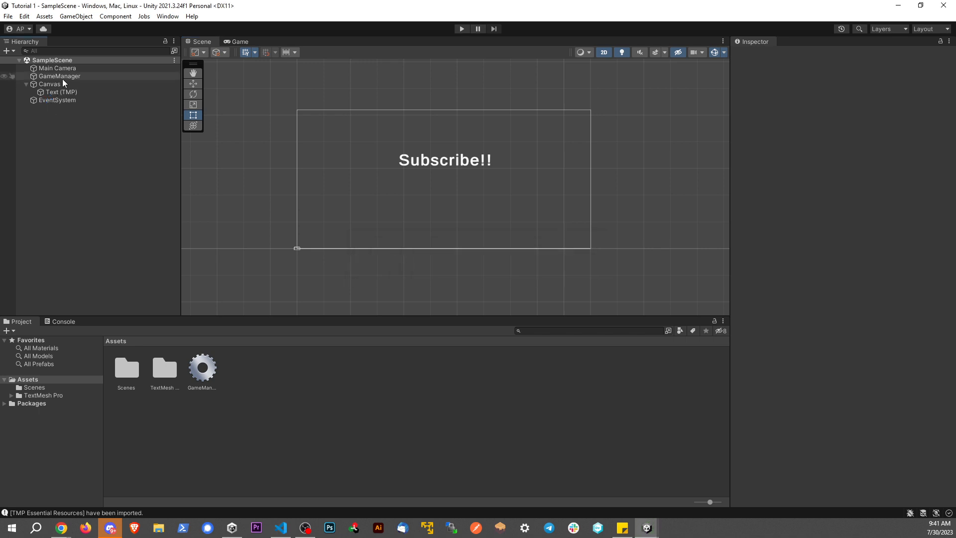
# Select the GameManager object to show its Game Manager component with an empty Text slot
pyautogui.click(59, 75)
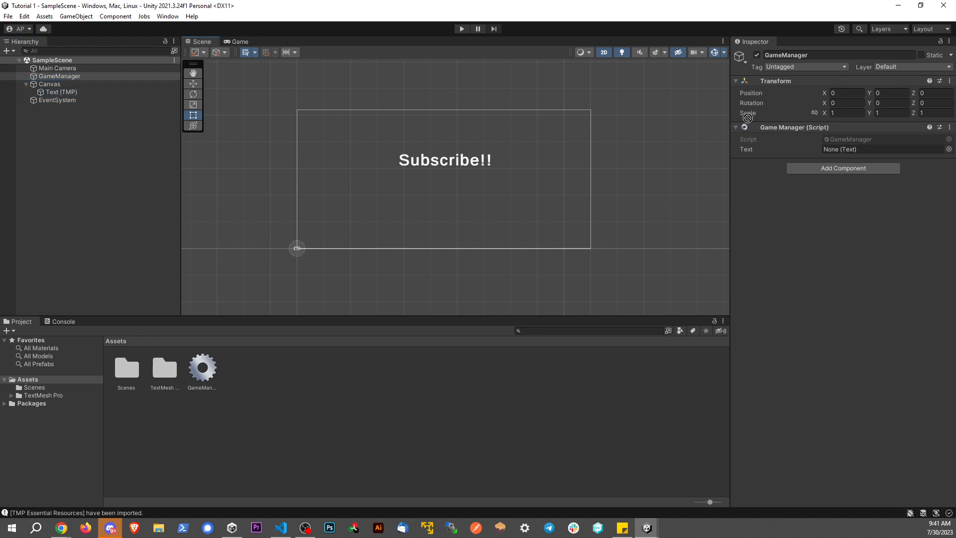
pyautogui.click(58, 75)
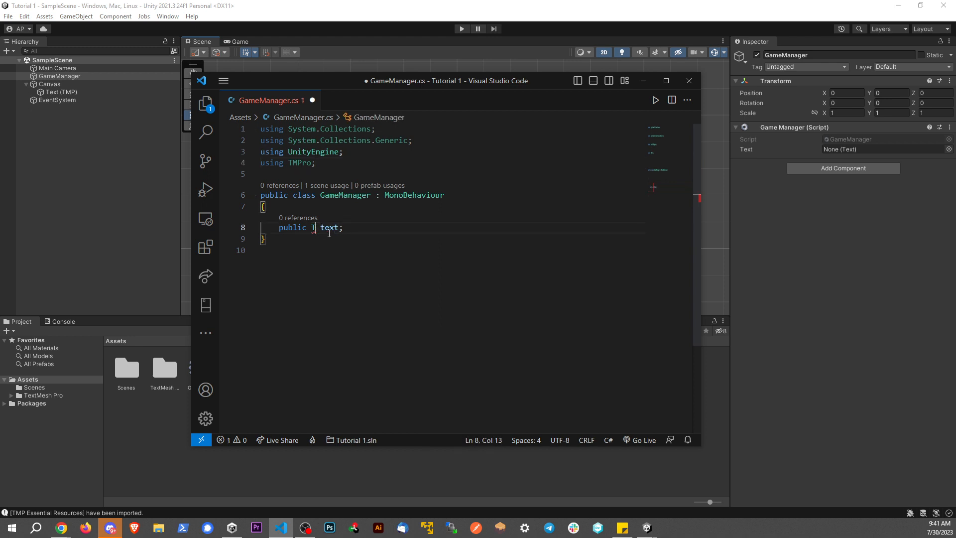
# Declare the field as 'public TextMeshProUGUI mainText' with 'using TMPro;' and save
pyautogui.write('extMeshProUGUI')
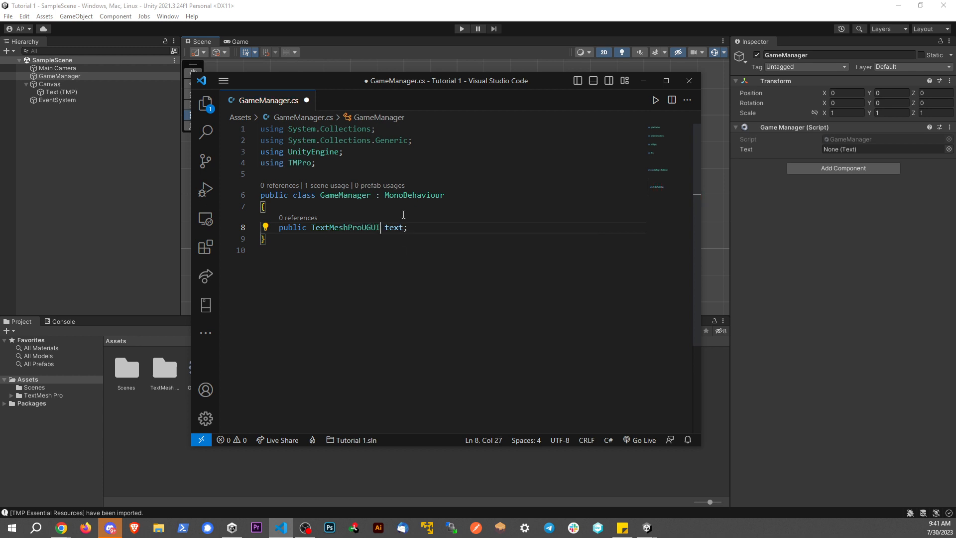
pyautogui.write('asdf')
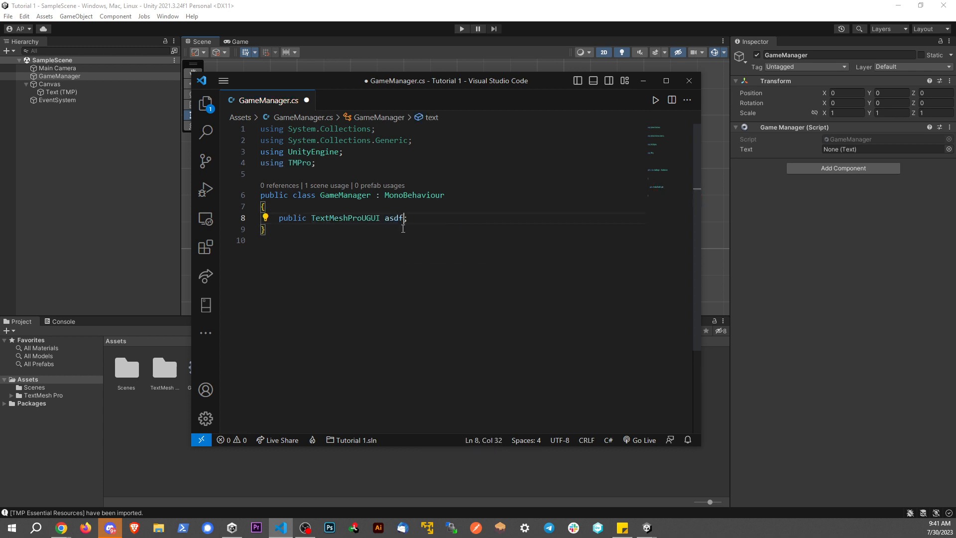
pyautogui.write('amin')
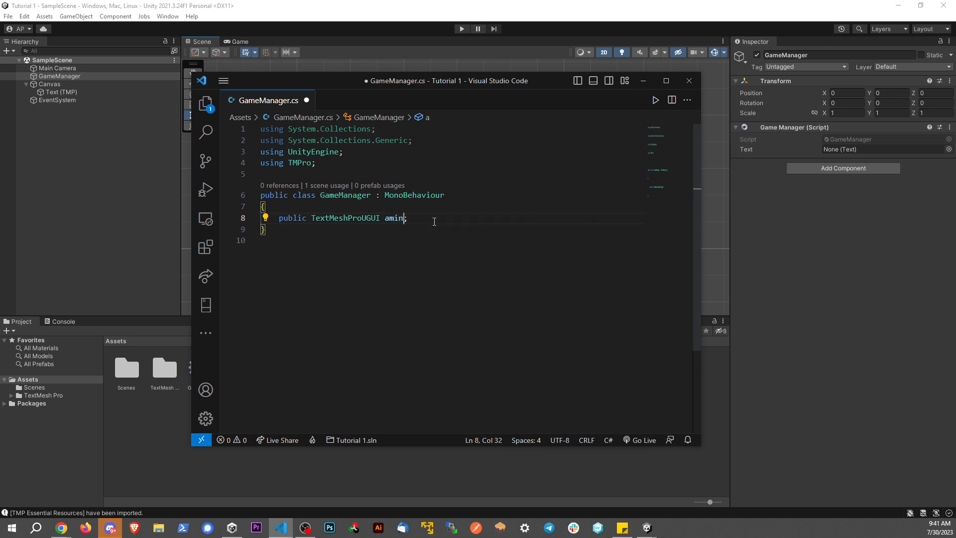
pyautogui.write('mainText')
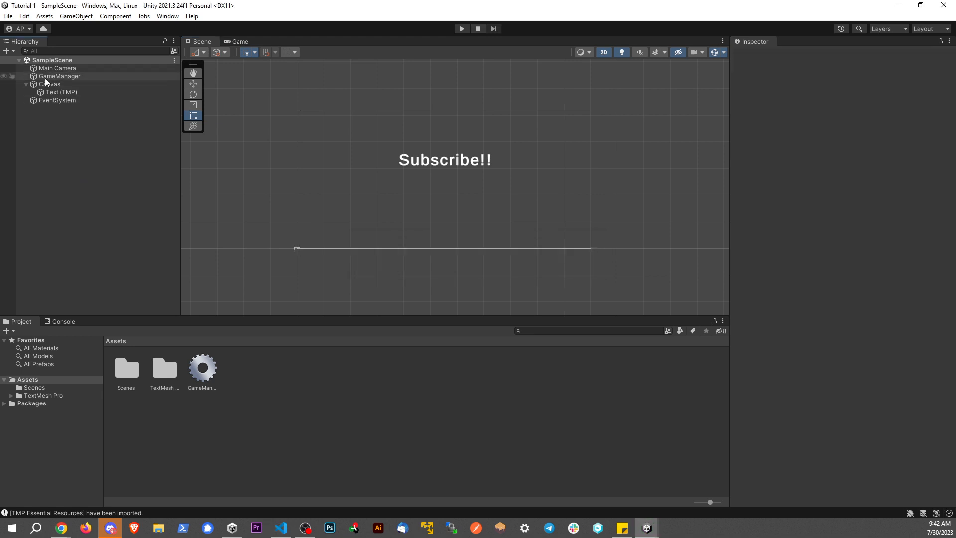
# Return through Unity to the saved GameManager.cs showing the mainText field
pyautogui.click(59, 75)
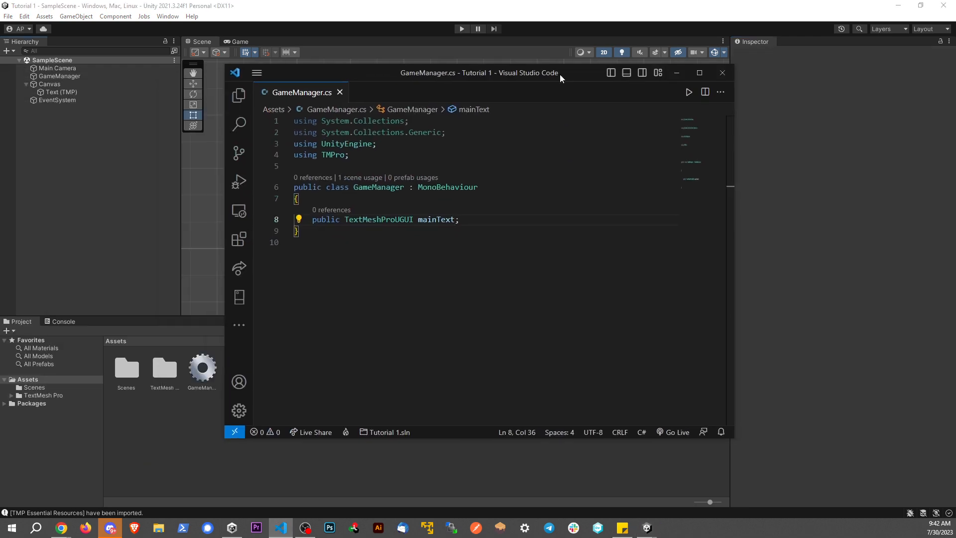
# Begin a Start method assigning mainText.text, checking the Subscribe!! object in Unity
pyautogui.write('vo')
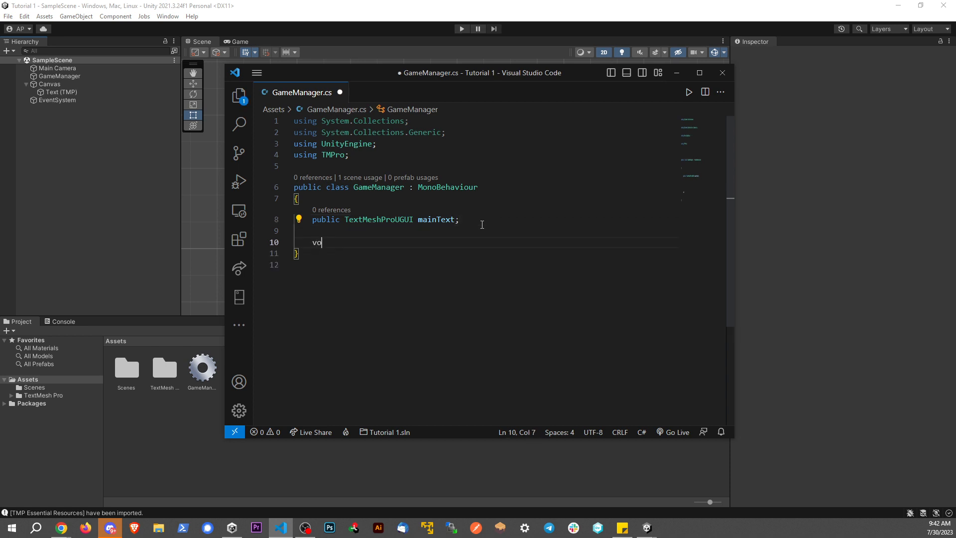
pyautogui.write('id Startr')
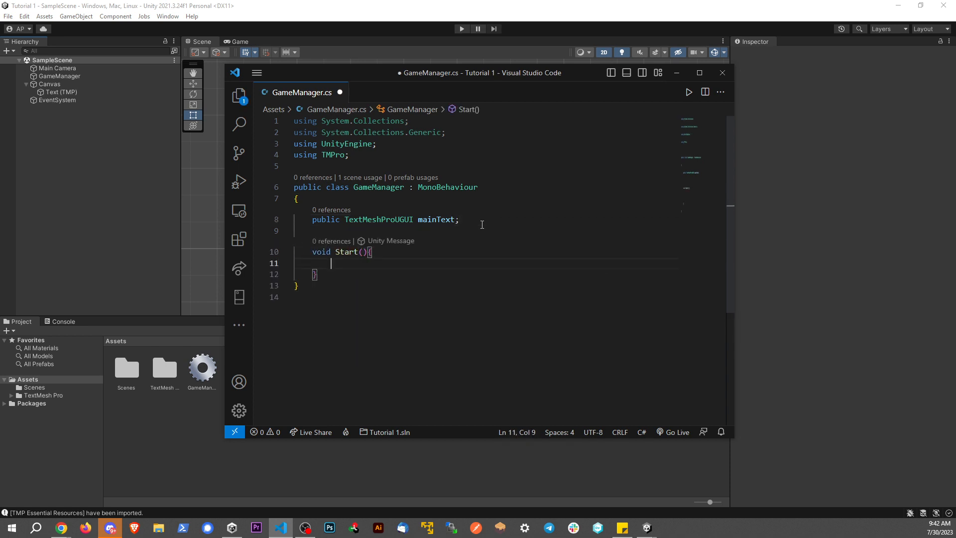
pyautogui.write('mainText.text')
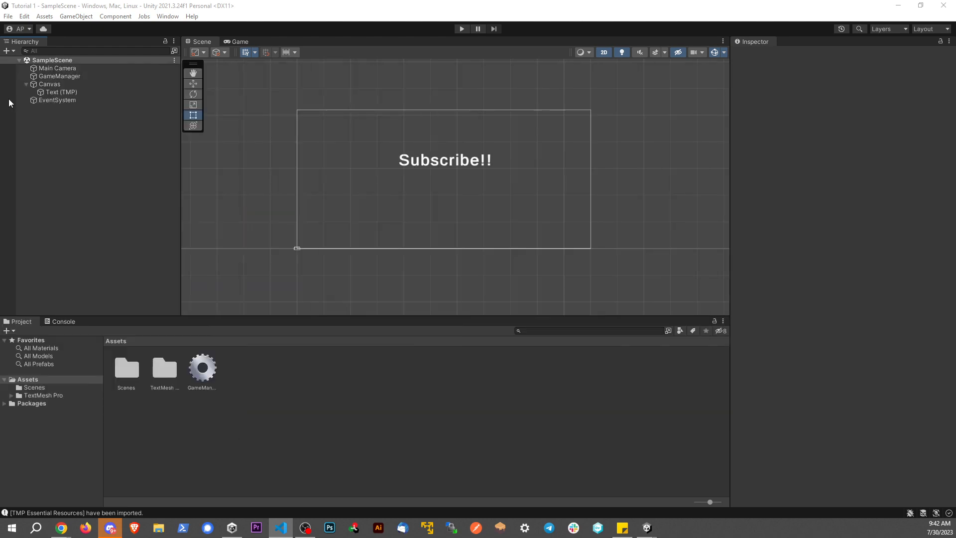
pyautogui.click(61, 92)
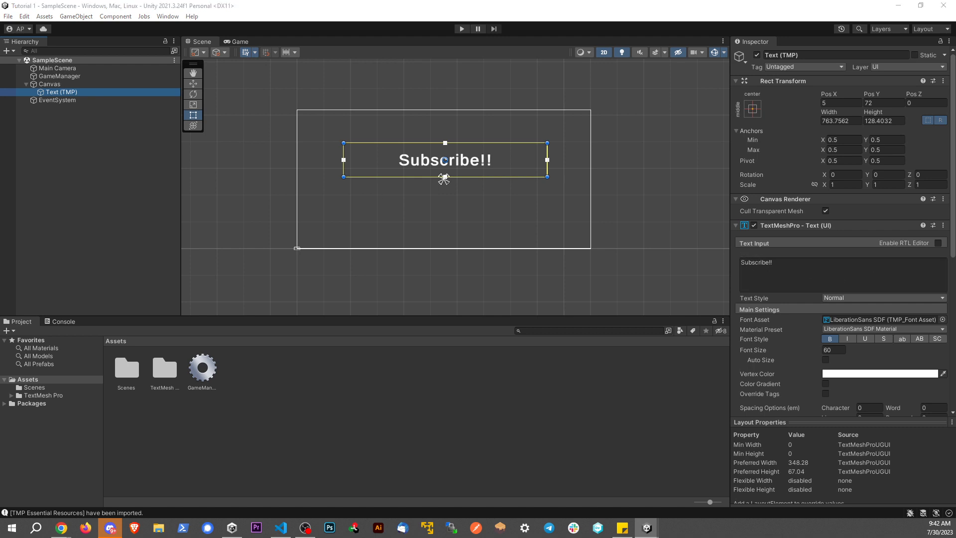
pyautogui.click(280, 528)
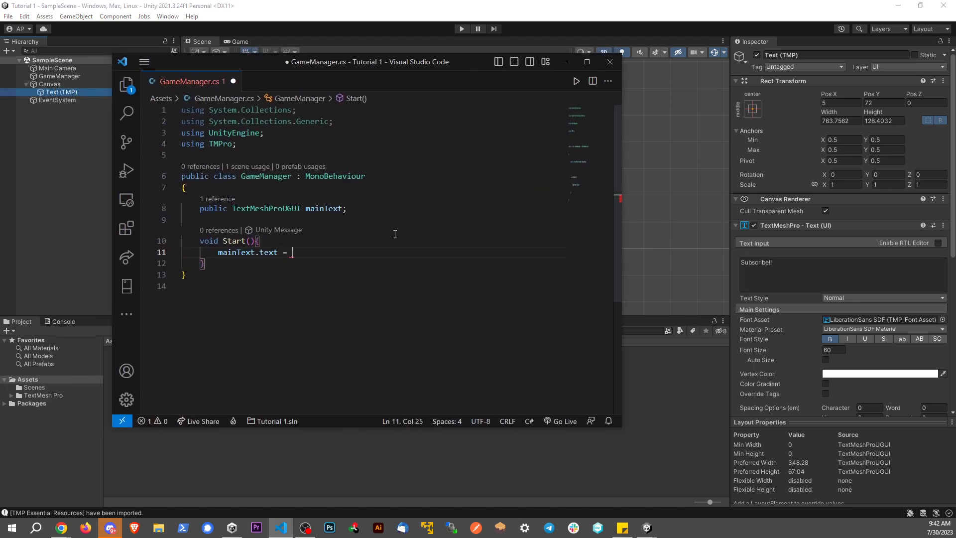
# Complete the assignment with the string "Like the video please!"
pyautogui.write('"Like t')
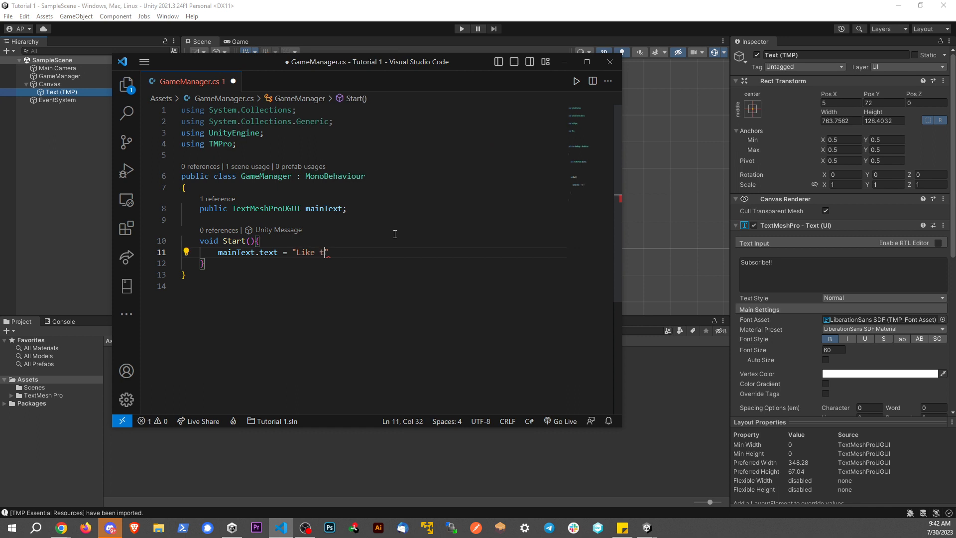
pyautogui.write('he video ple')
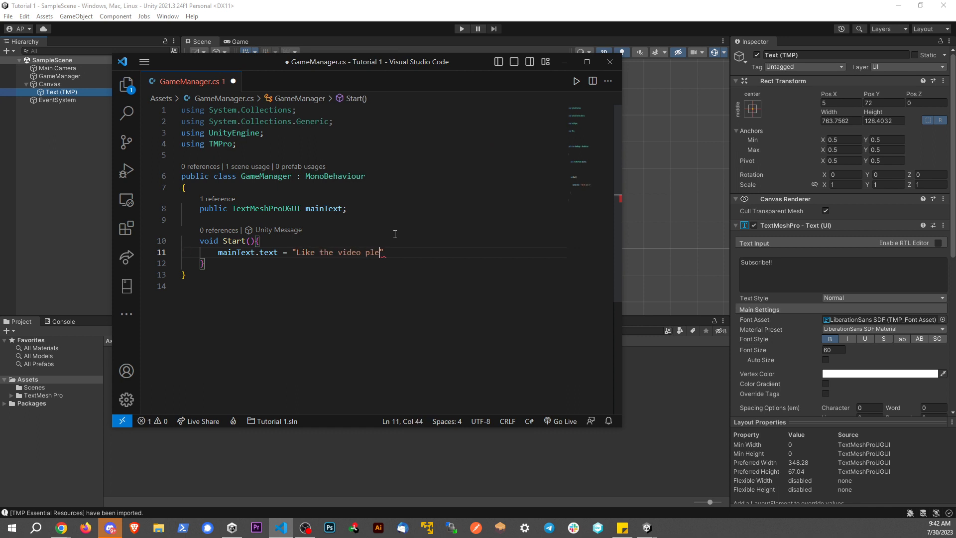
pyautogui.write('ase1')
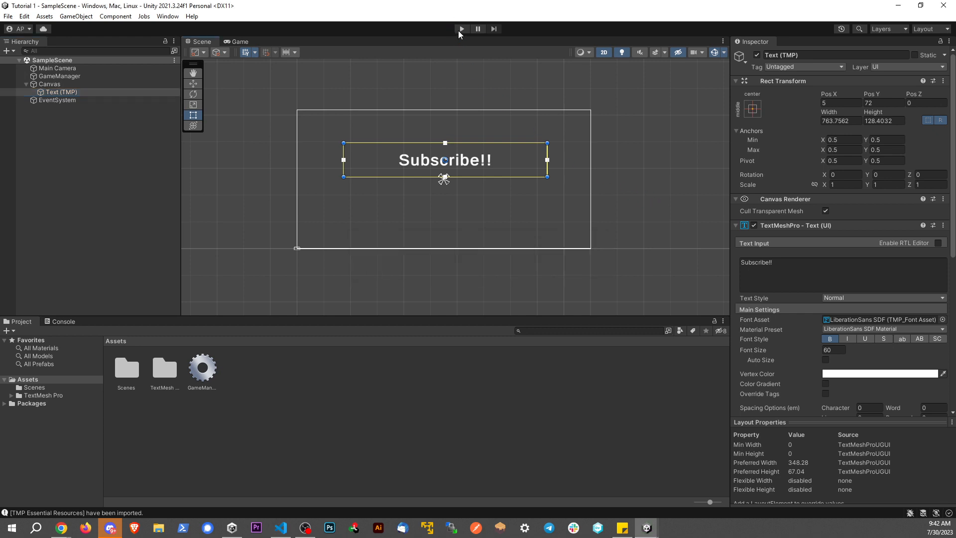
# Enter Play mode and watch the Game view after scripts reload
pyautogui.click(461, 29)
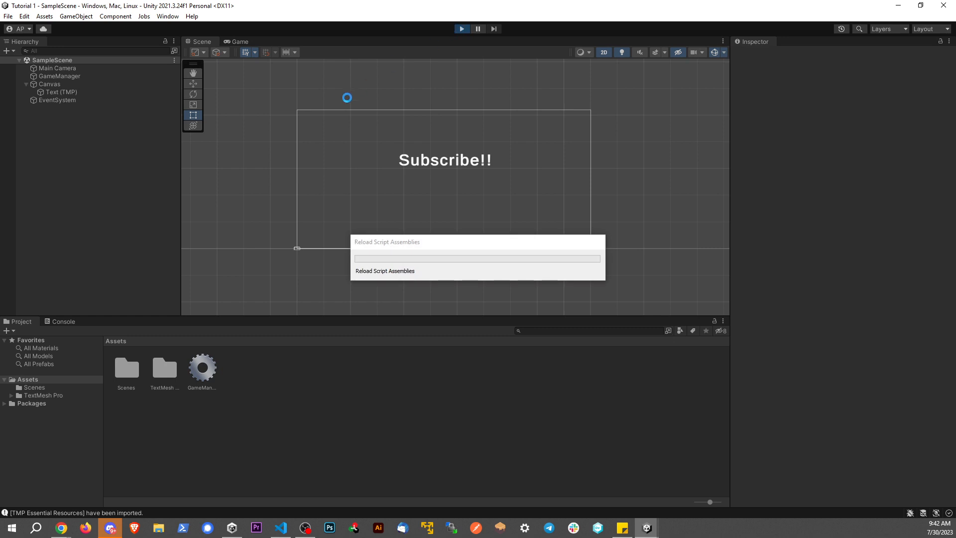
pyautogui.click(240, 42)
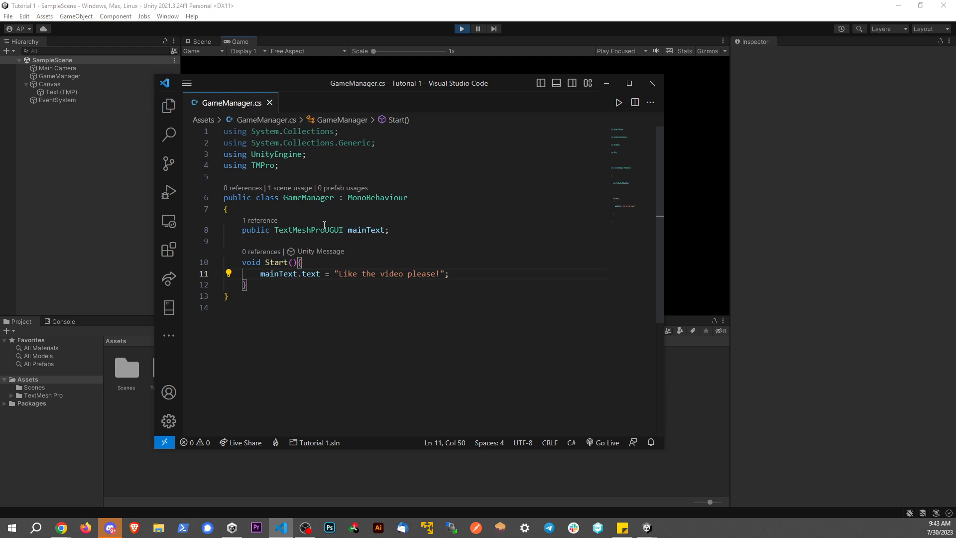
pyautogui.moveTo(264, 169)
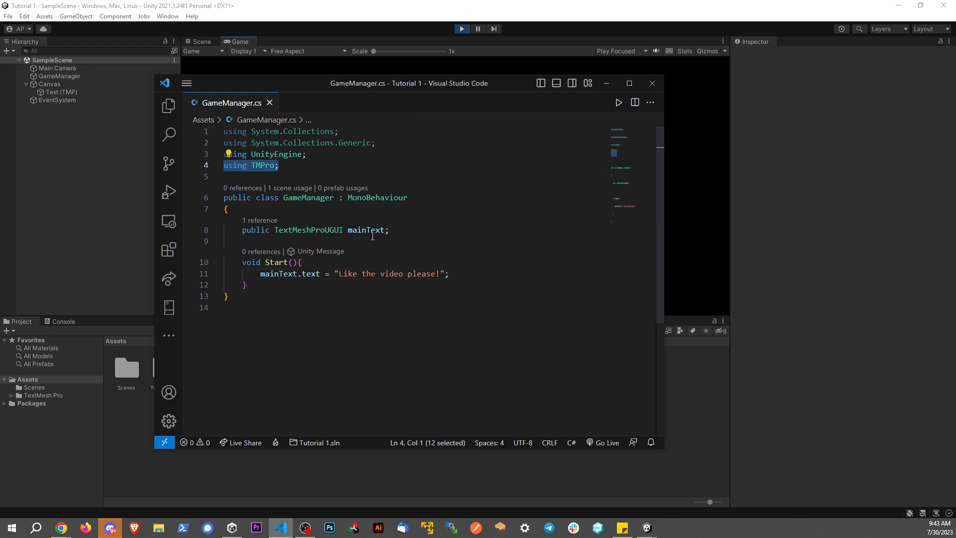
pyautogui.moveTo(309, 230)
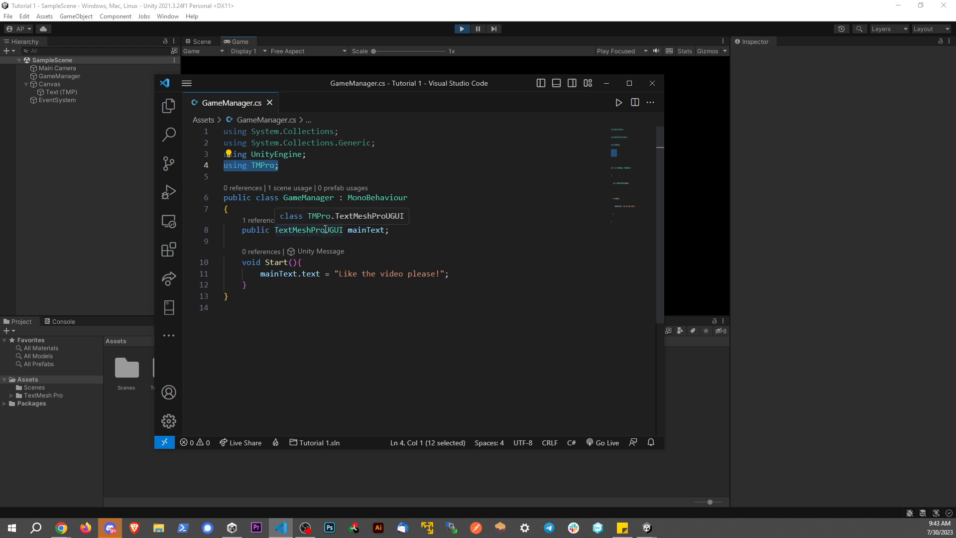
pyautogui.moveTo(273, 273)
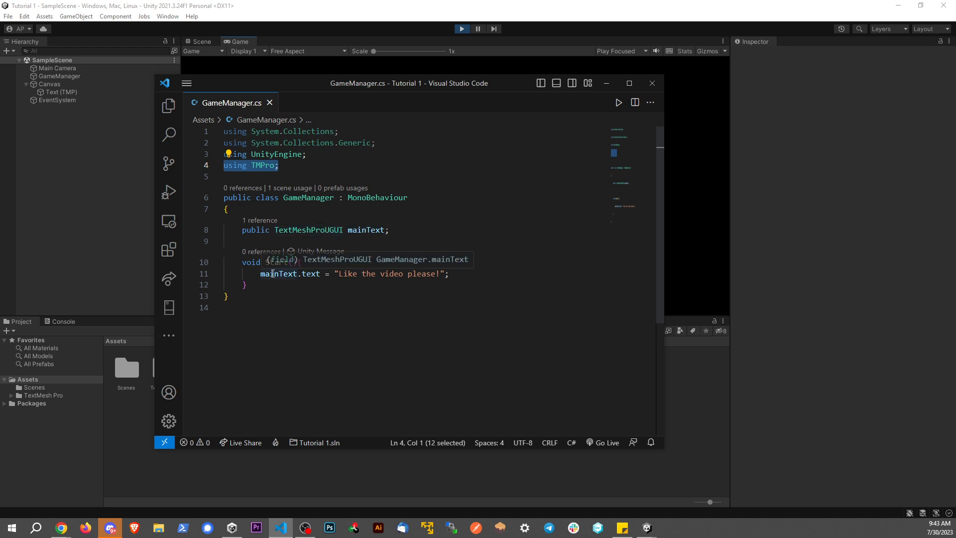